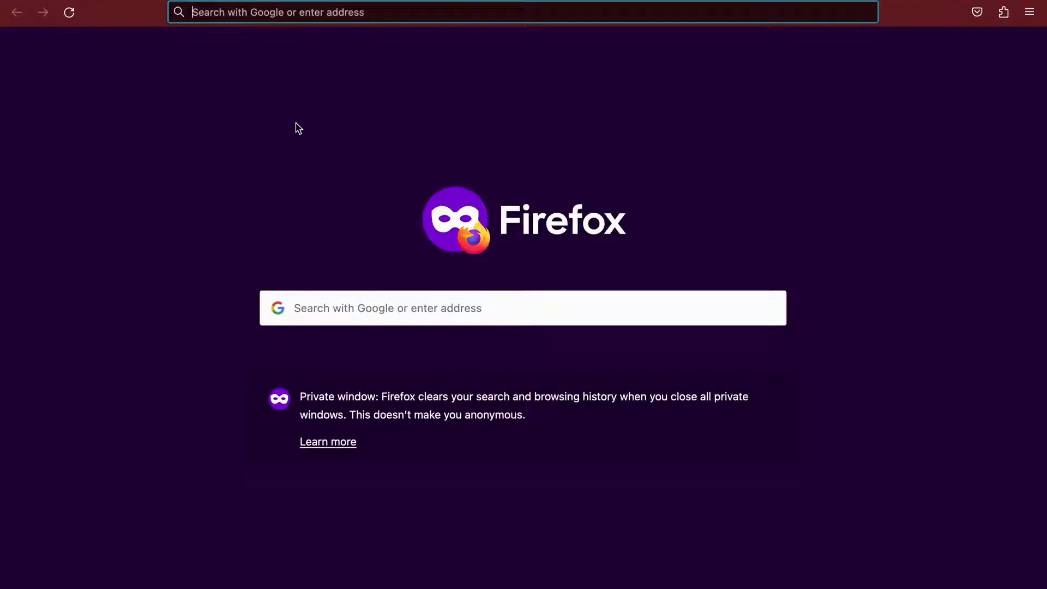
Search 'extract table' from the Firefox address bar to reach extracttable.com.
{"action": "type", "text": "extract table"}
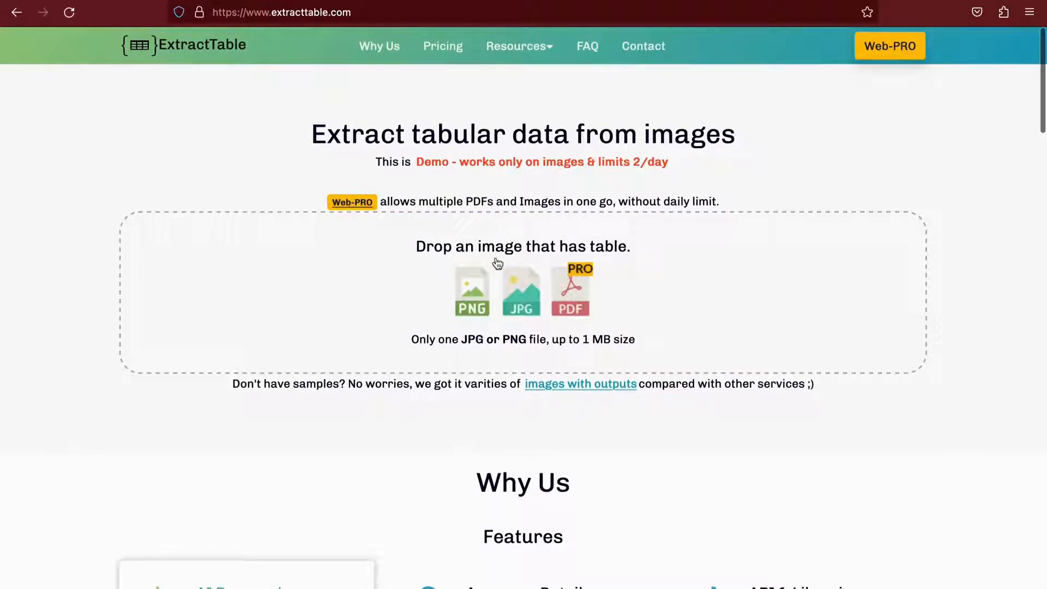
{"action": "mouse_move", "coordinate": [428, 344]}
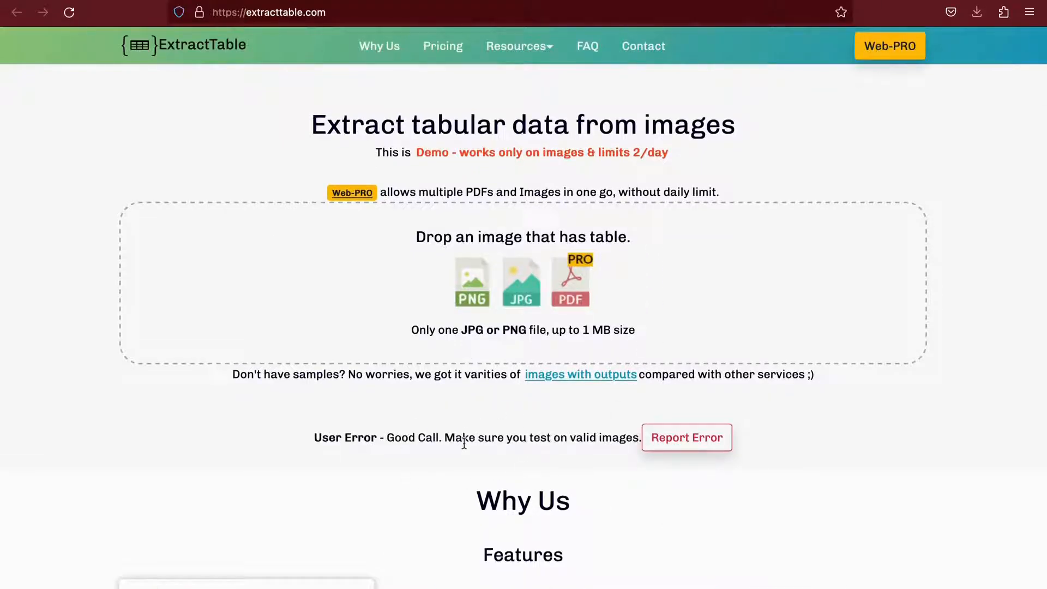
Upload tabular_data_1_the_perfect_format.png from Downloads and confirm the demo-limit prompt.
{"action": "left_click", "coordinate": [521, 282]}
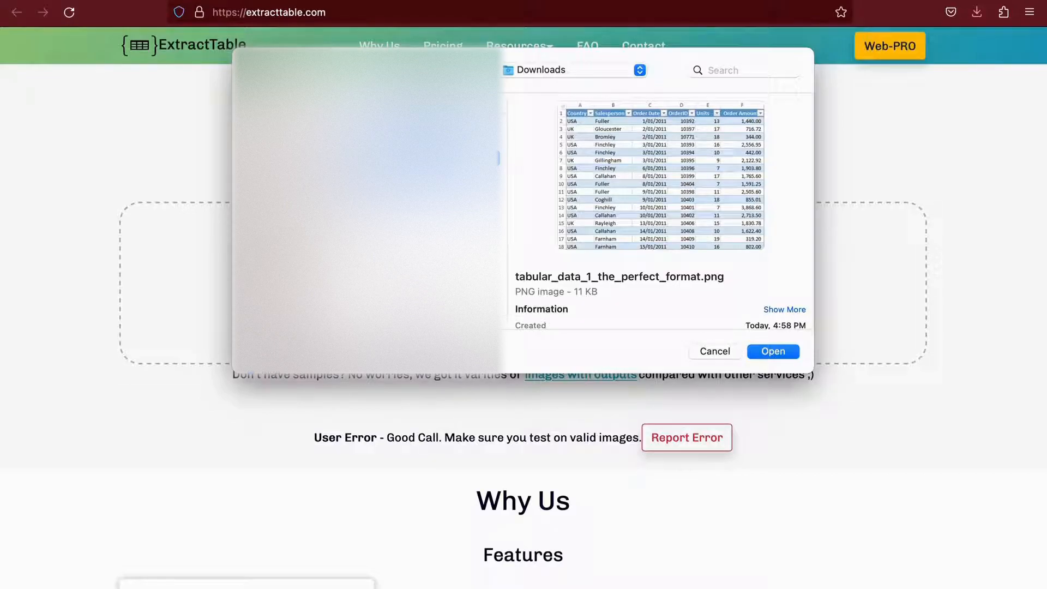
{"action": "left_click", "coordinate": [773, 351]}
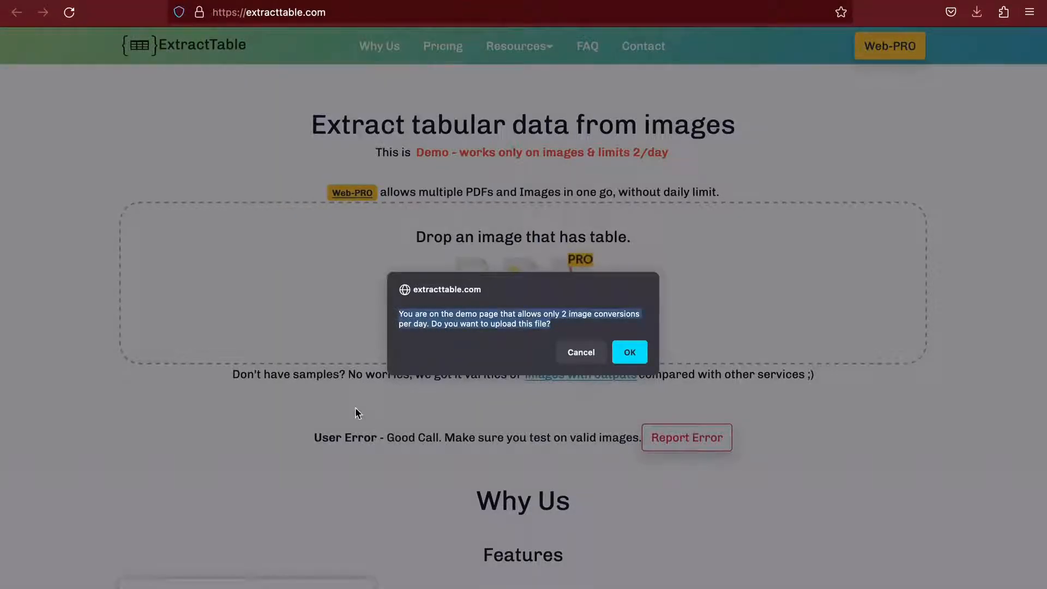
{"action": "mouse_move", "coordinate": [349, 431]}
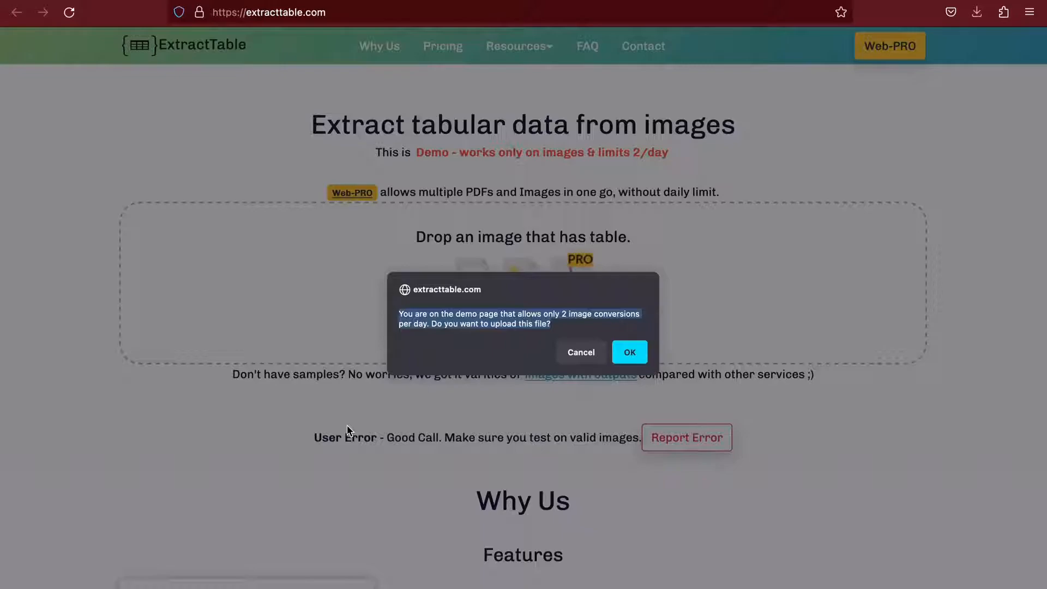
{"action": "left_click", "coordinate": [630, 353]}
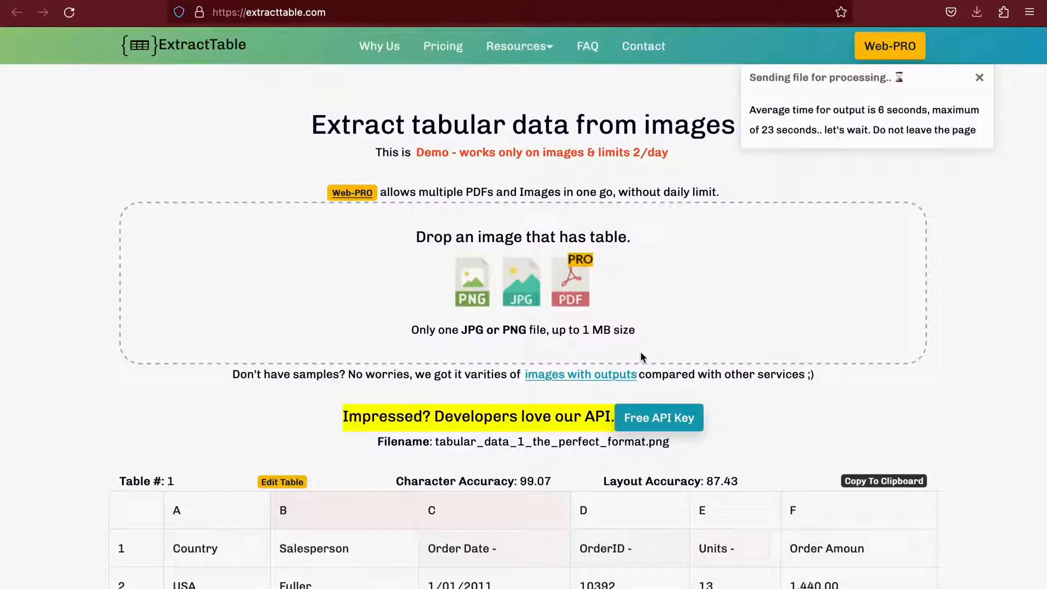
{"action": "scroll", "scroll_direction": "down", "scroll_amount": 3}
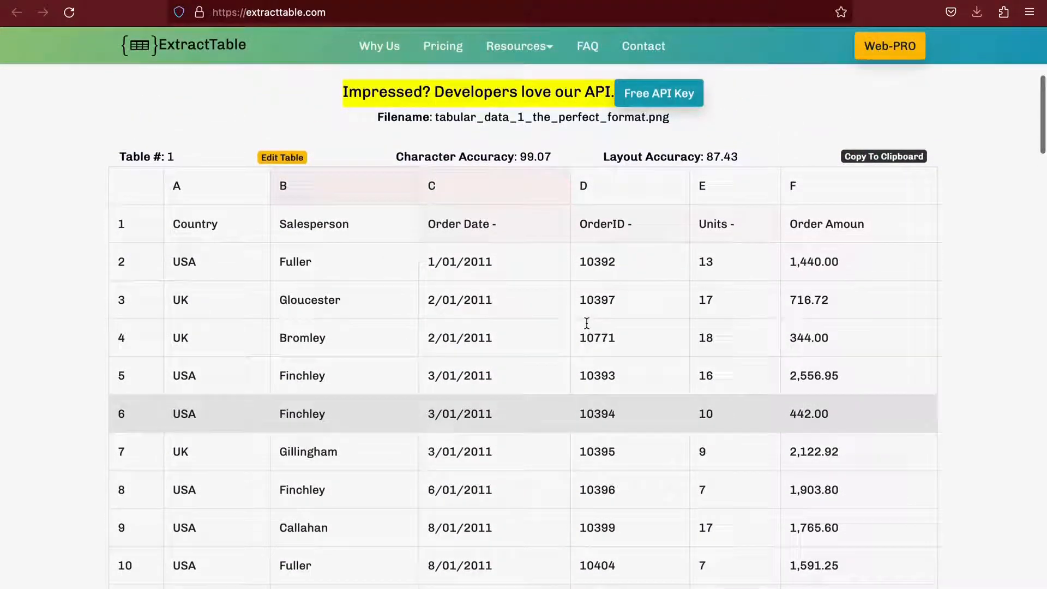
{"action": "scroll", "scroll_direction": "down", "scroll_amount": 3}
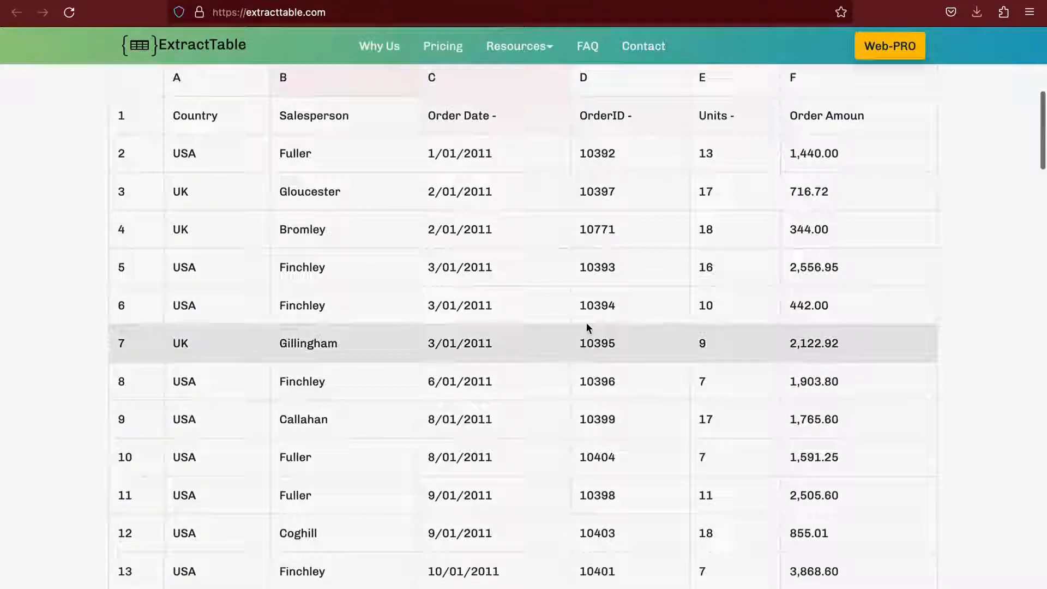
{"action": "scroll", "scroll_direction": "up", "scroll_amount": 3}
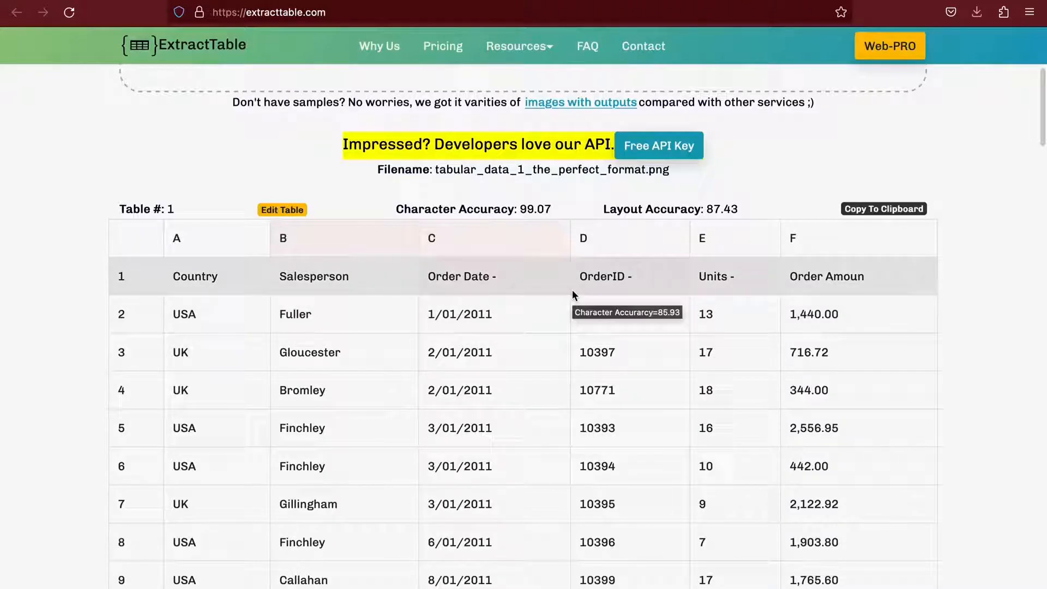
{"action": "scroll", "scroll_direction": "down", "scroll_amount": 3}
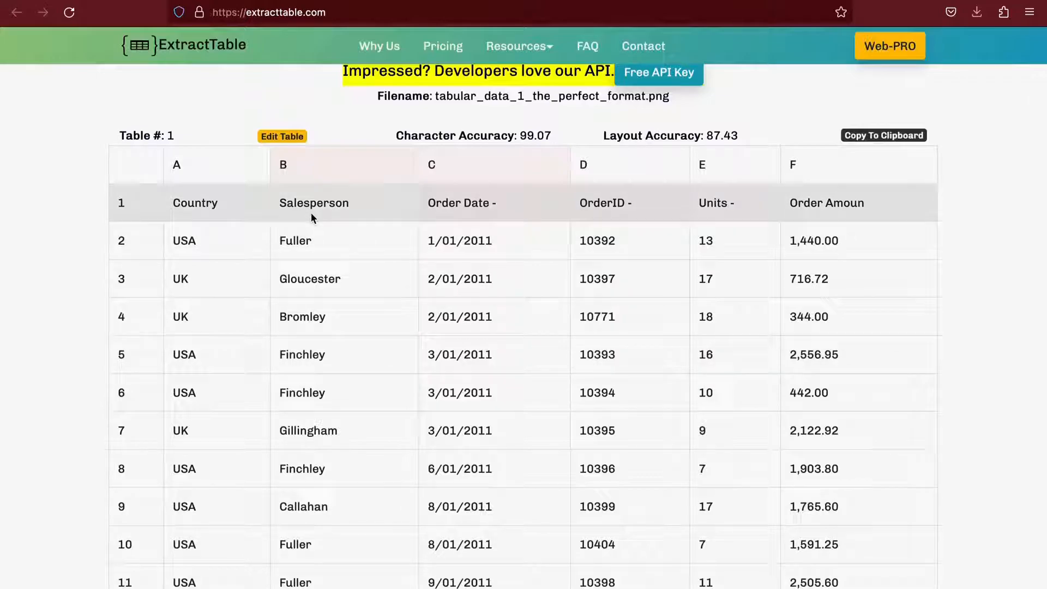
{"action": "left_click", "coordinate": [883, 135]}
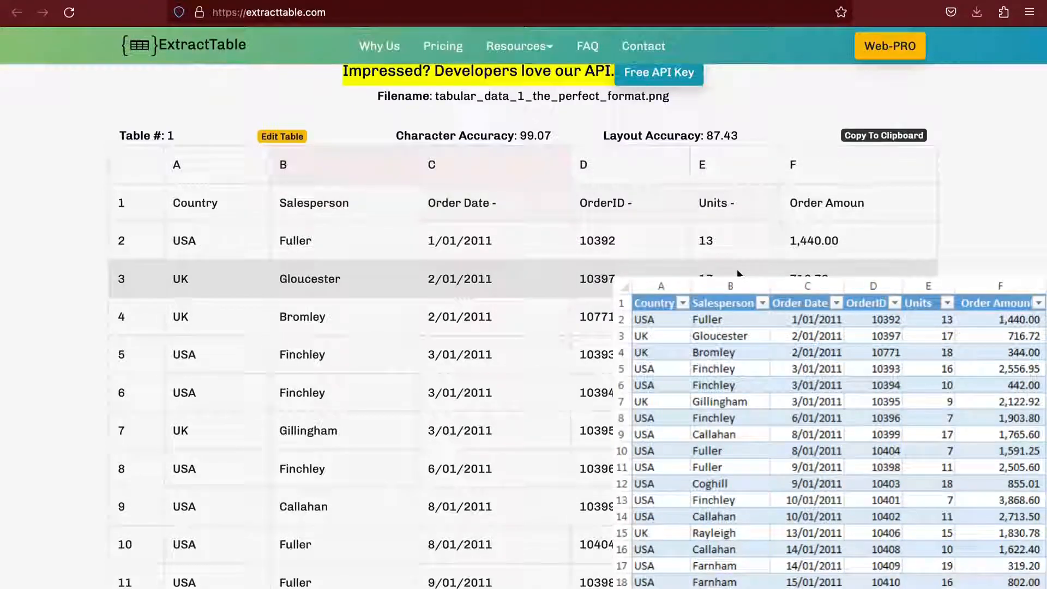
{"action": "scroll", "scroll_direction": "down", "scroll_amount": 3}
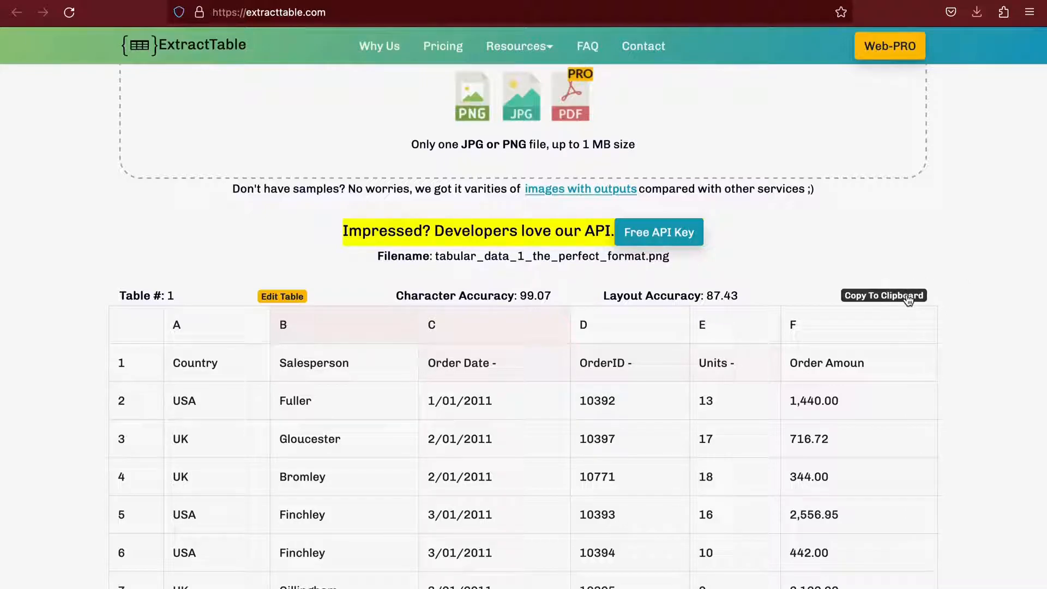
Choose Excel under Download Tables Output and download the extracted sales table.
{"action": "scroll", "scroll_direction": "down", "scroll_amount": 3}
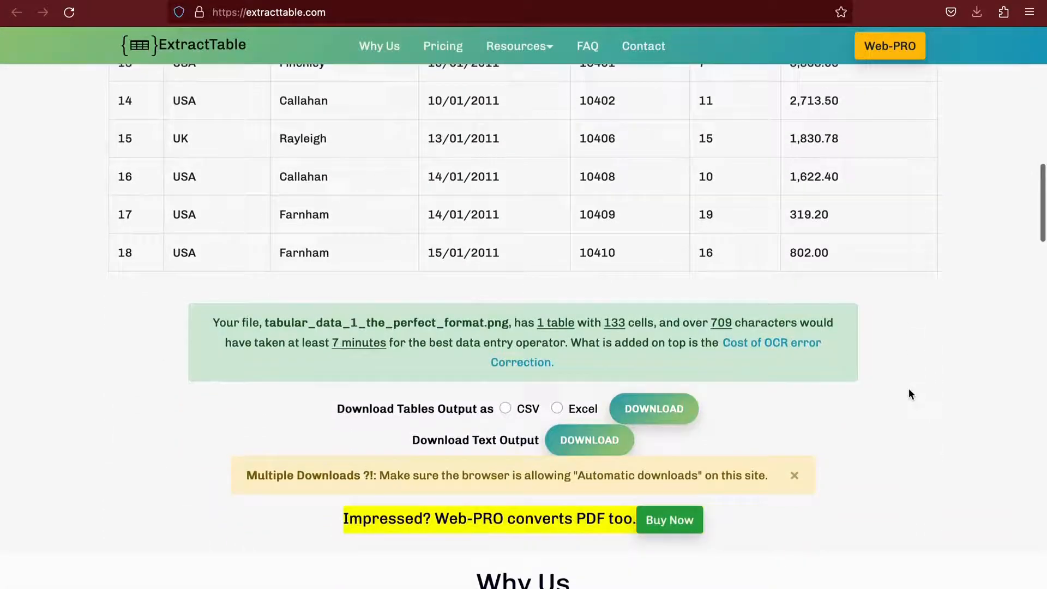
{"action": "scroll", "scroll_direction": "down", "scroll_amount": 3}
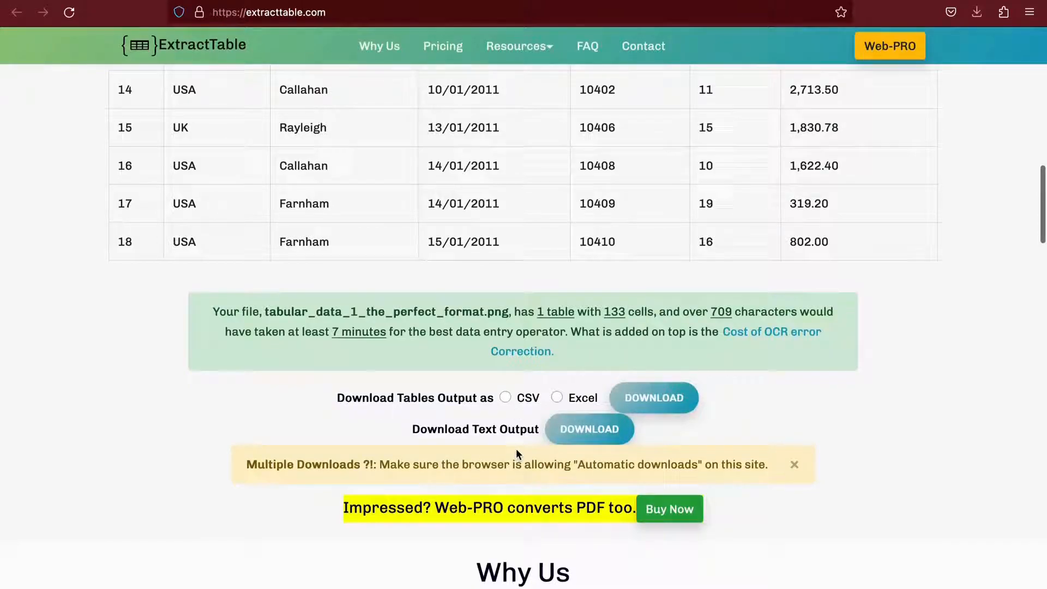
{"action": "left_click", "coordinate": [653, 402]}
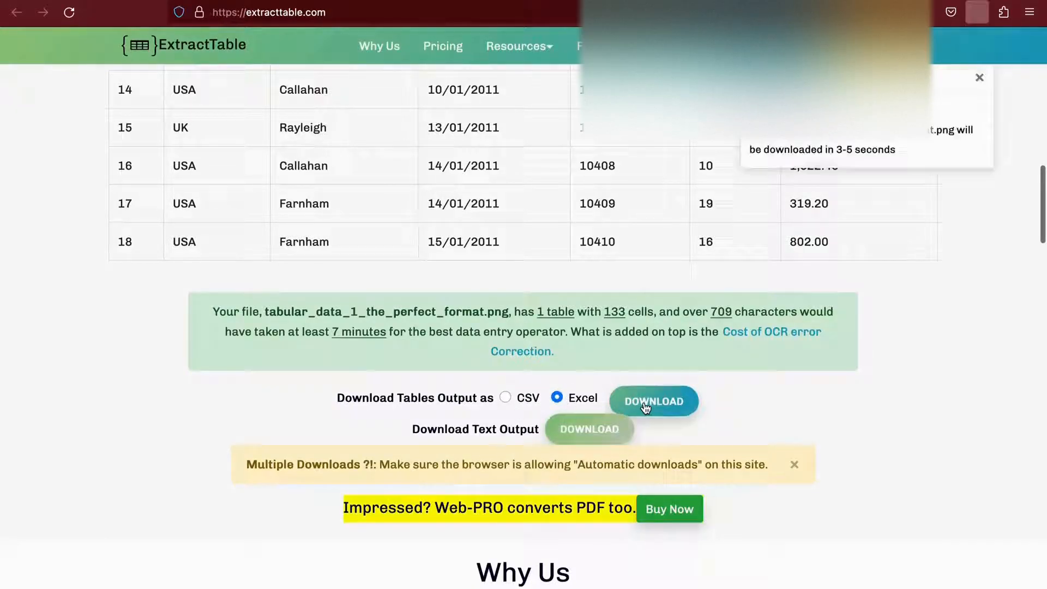
{"action": "left_click", "coordinate": [653, 402]}
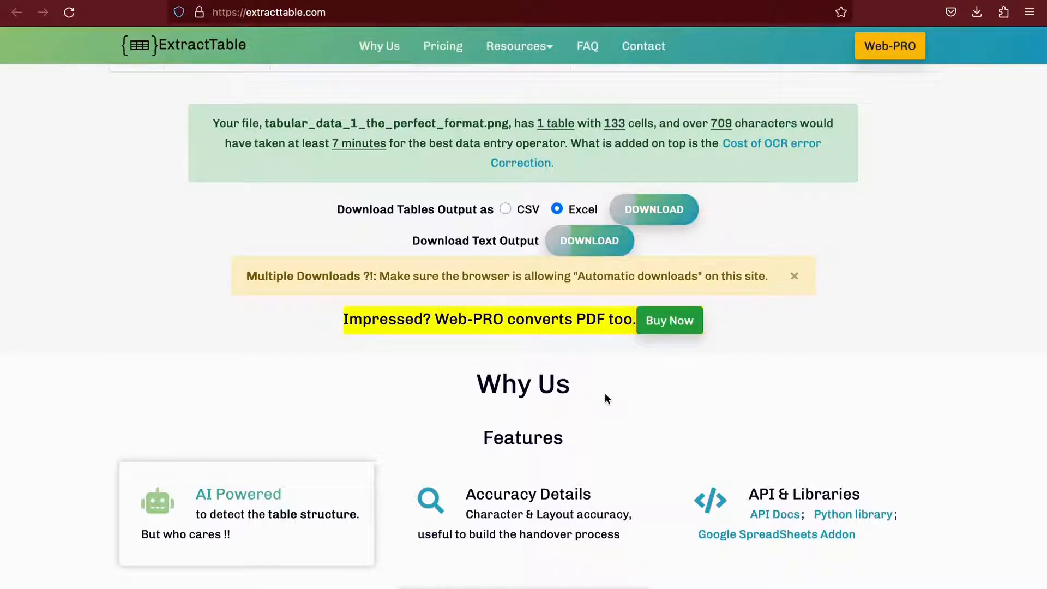
{"action": "scroll", "scroll_direction": "down", "scroll_amount": 3}
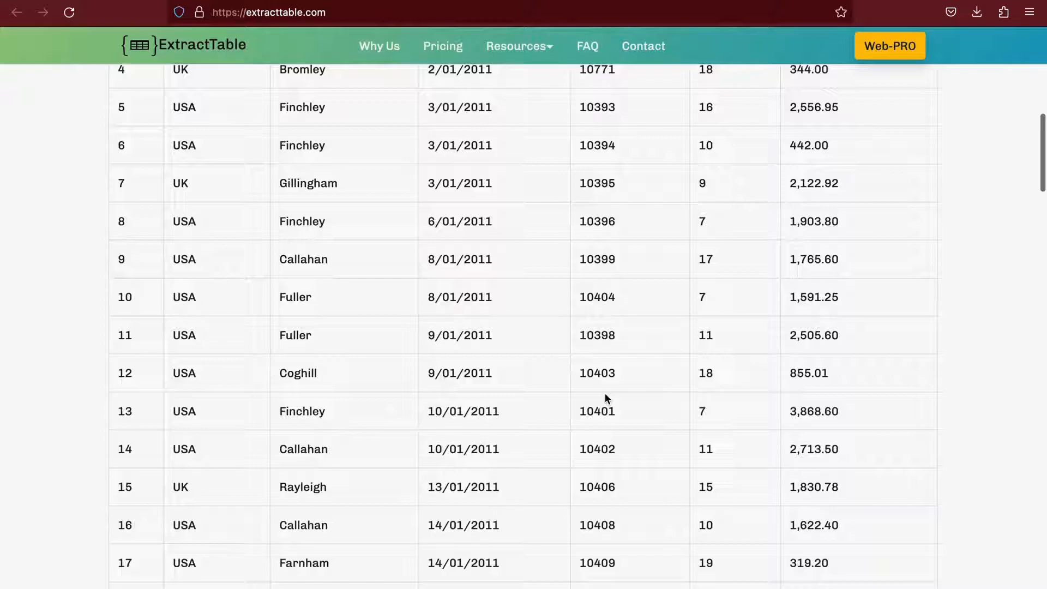
{"action": "scroll", "scroll_direction": "down", "scroll_amount": 3}
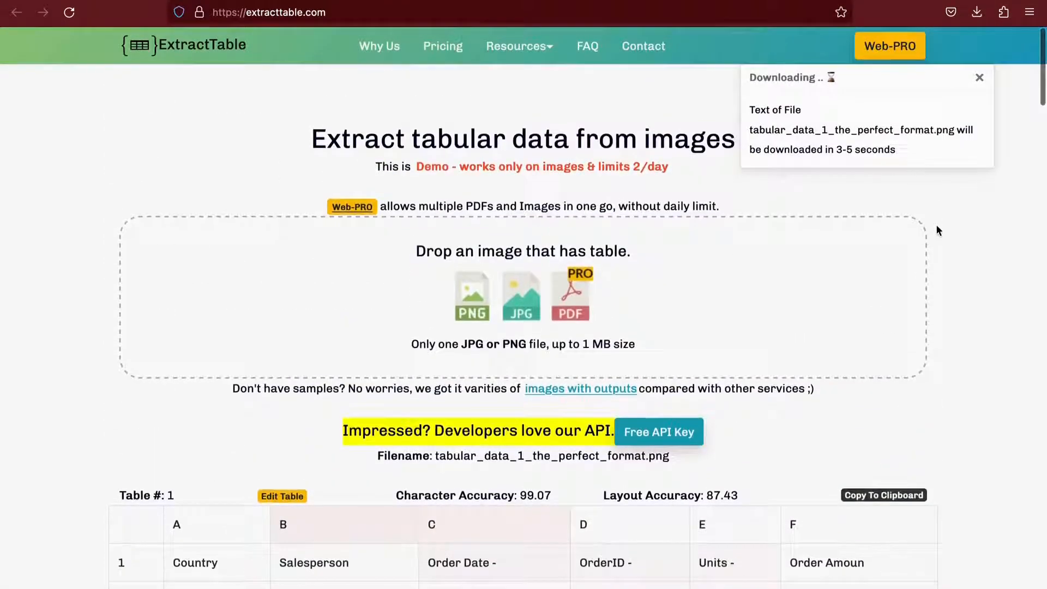
{"action": "scroll", "scroll_direction": "down", "scroll_amount": 3}
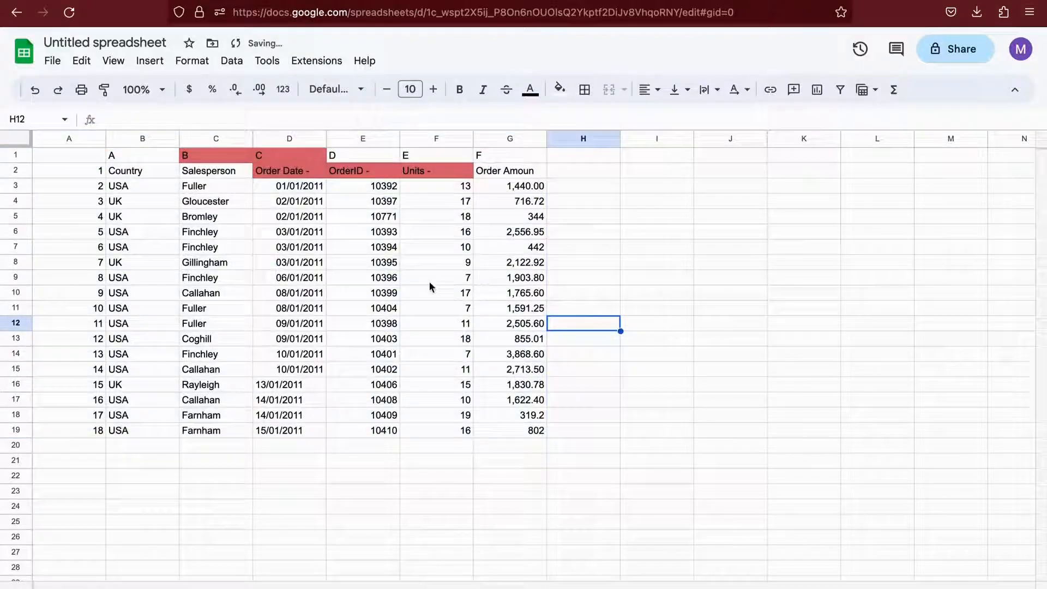
Select the pasted table A2:G19 and clear its red fill colour.
{"action": "left_click", "coordinate": [209, 292]}
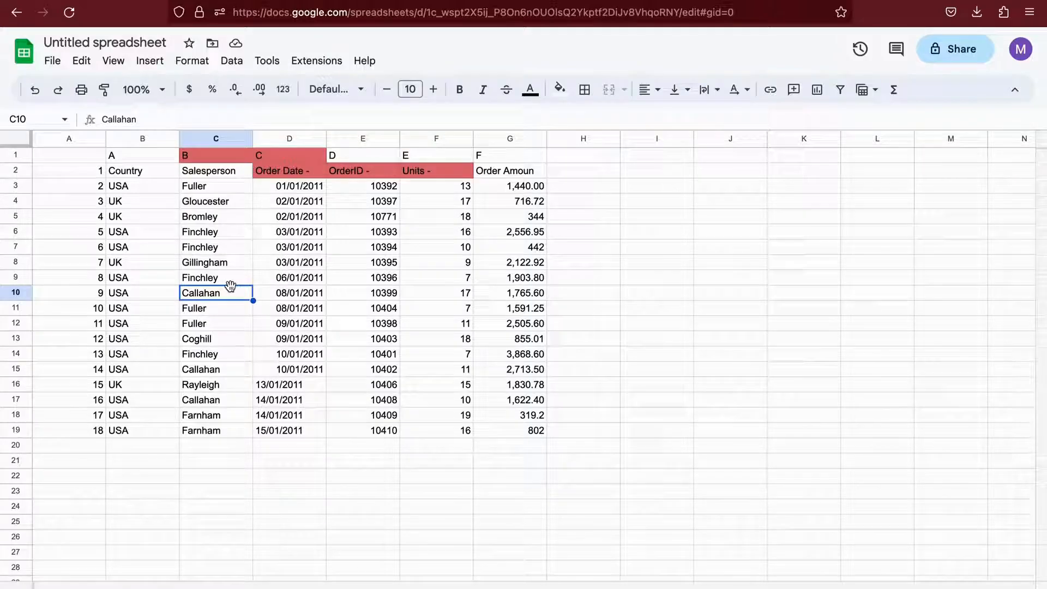
{"action": "left_click", "coordinate": [215, 155]}
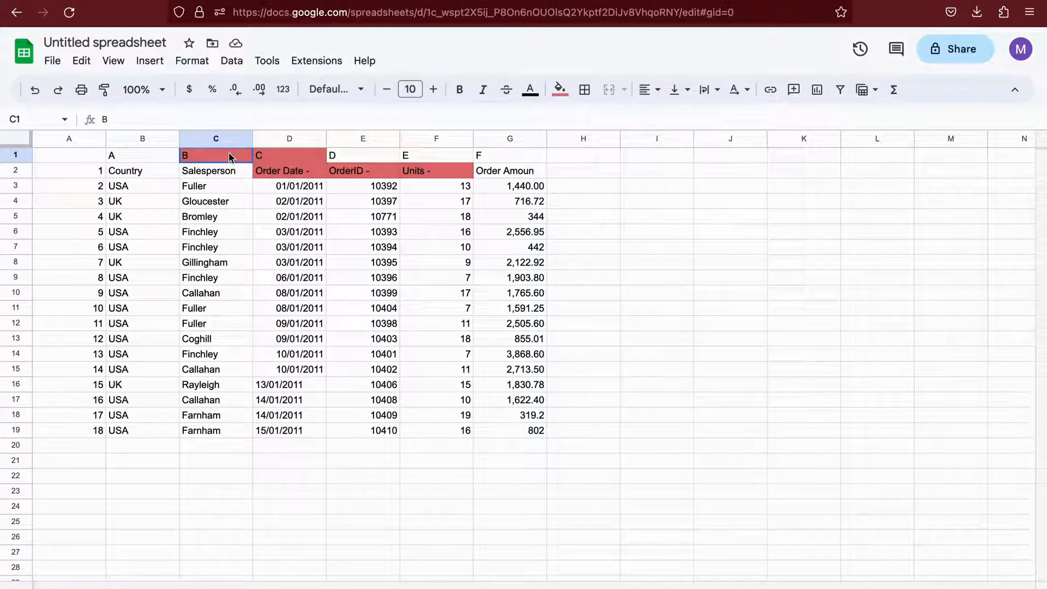
{"action": "left_click_drag", "start_coordinate": [215, 155], "coordinate": [289, 155]}
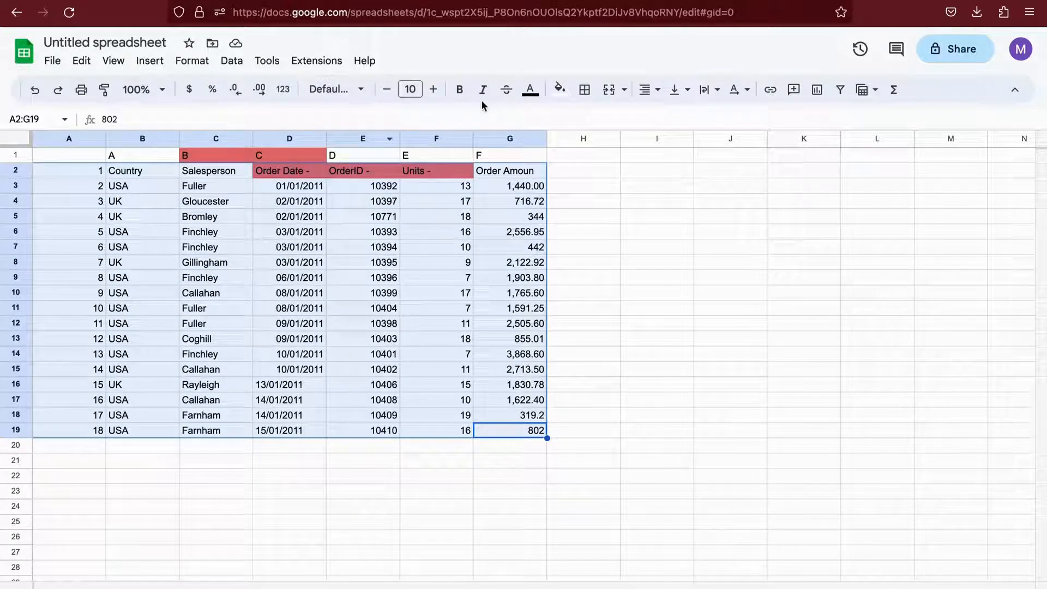
{"action": "left_click", "coordinate": [557, 89]}
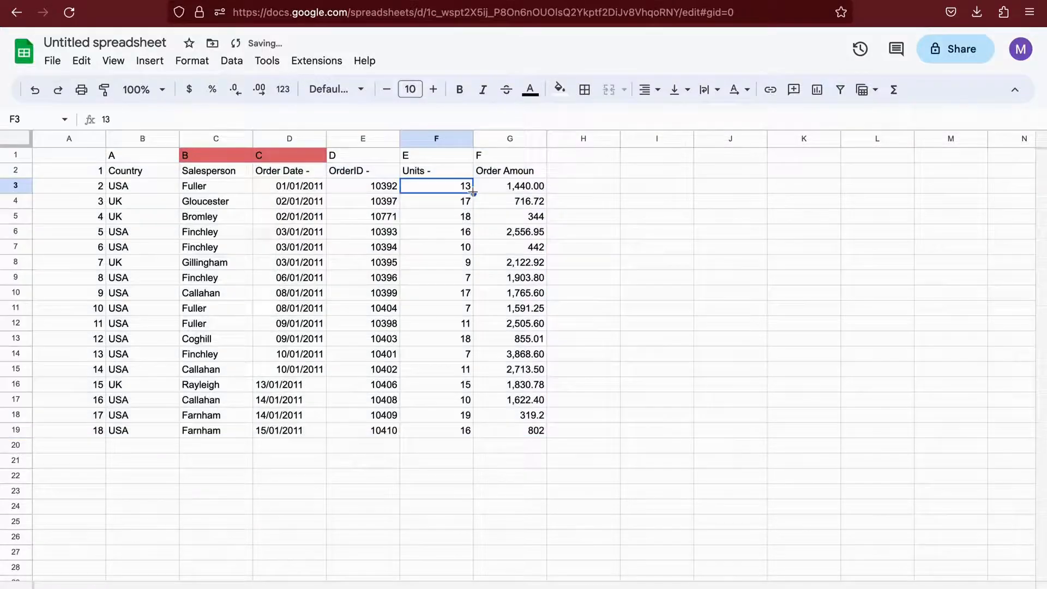
Delete the extra row of column letters and select the column of row numbers for removal.
{"action": "left_click", "coordinate": [69, 155]}
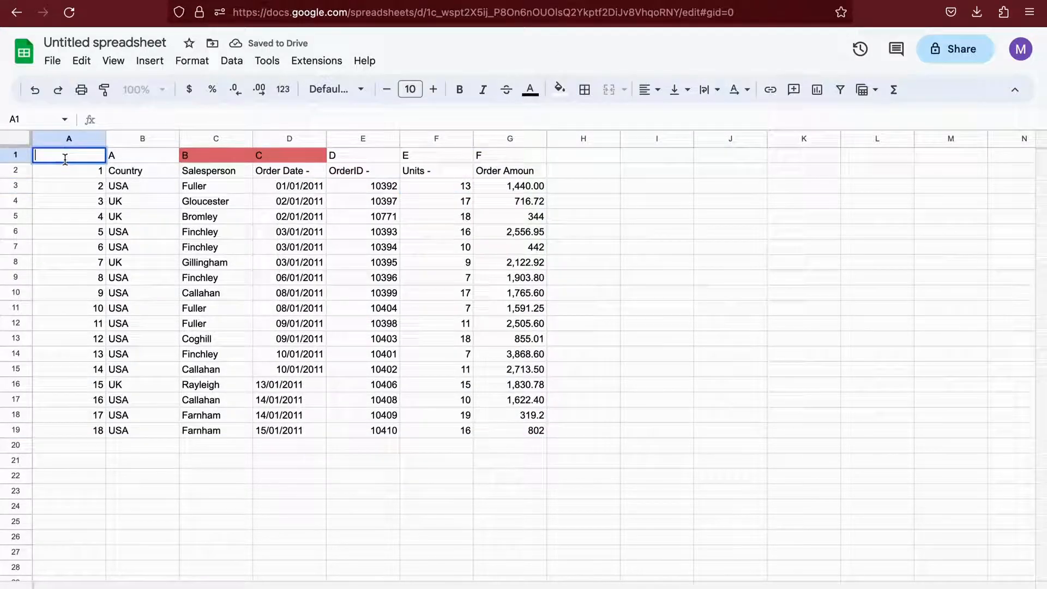
{"action": "right_click", "coordinate": [11, 154]}
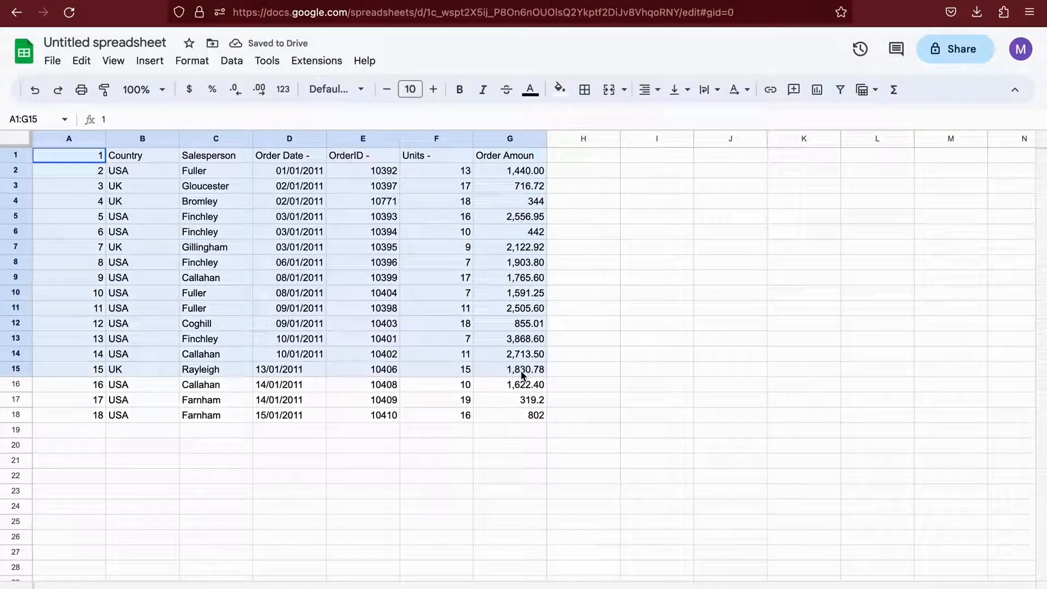
{"action": "left_click", "coordinate": [214, 414]}
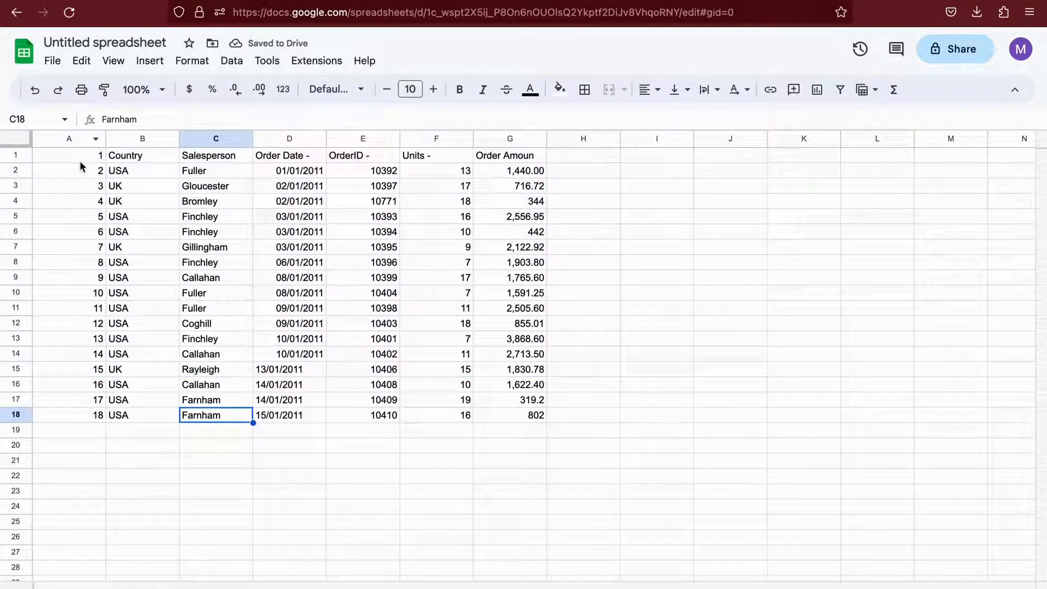
{"action": "left_click", "coordinate": [68, 138]}
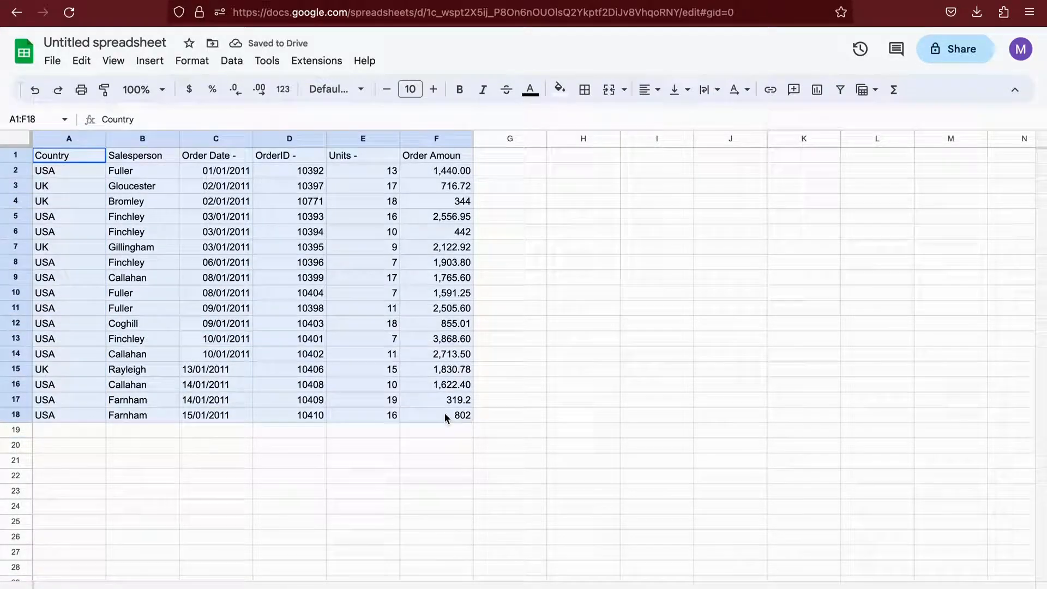
Apply All borders to A1:F18, bold the header row, and insert a blank row above it.
{"action": "left_click", "coordinate": [585, 89]}
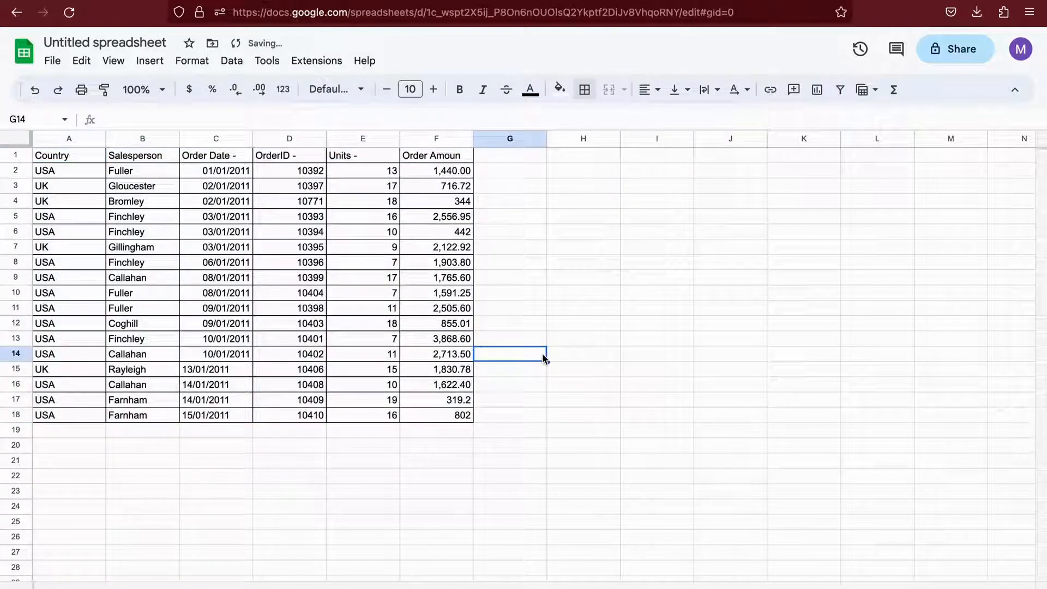
{"action": "left_click", "coordinate": [130, 308]}
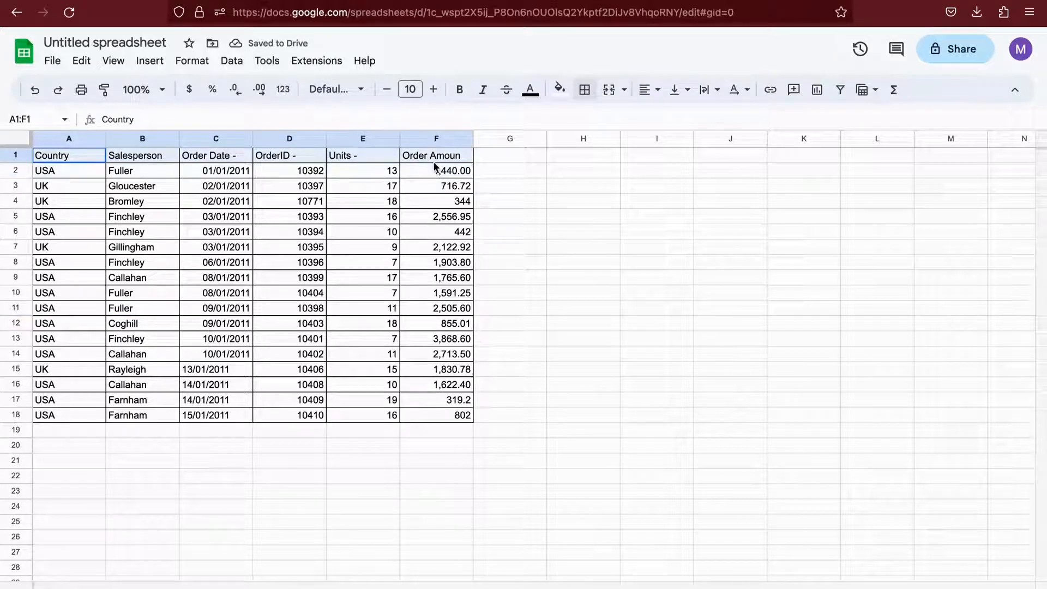
{"action": "left_click", "coordinate": [458, 90]}
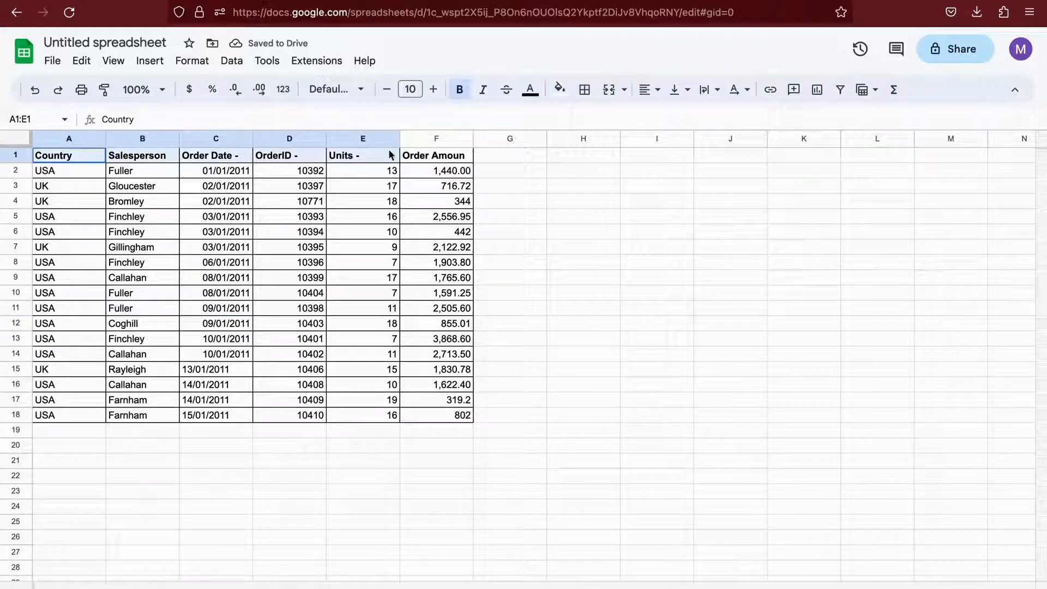
{"action": "left_click", "coordinate": [584, 89]}
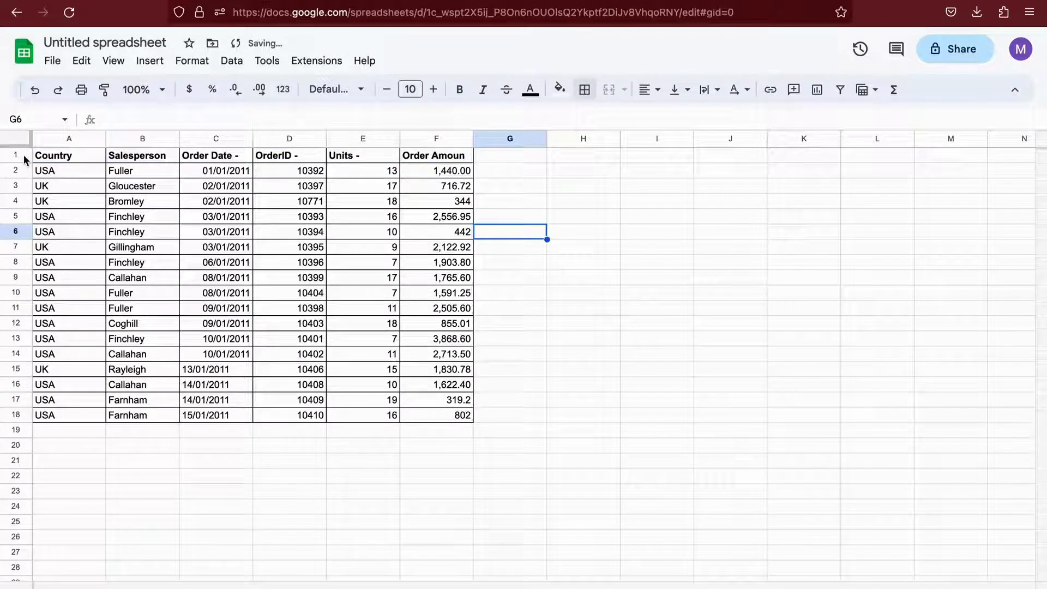
{"action": "right_click", "coordinate": [12, 154]}
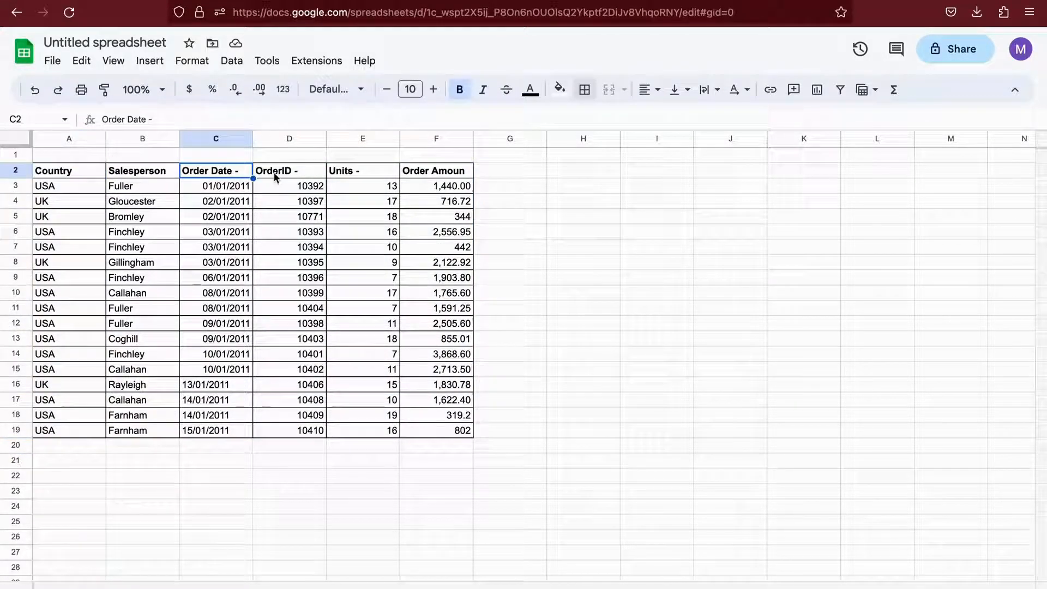
Left-align the entire Order Date column C via the horizontal align dropdown.
{"action": "left_click", "coordinate": [648, 88]}
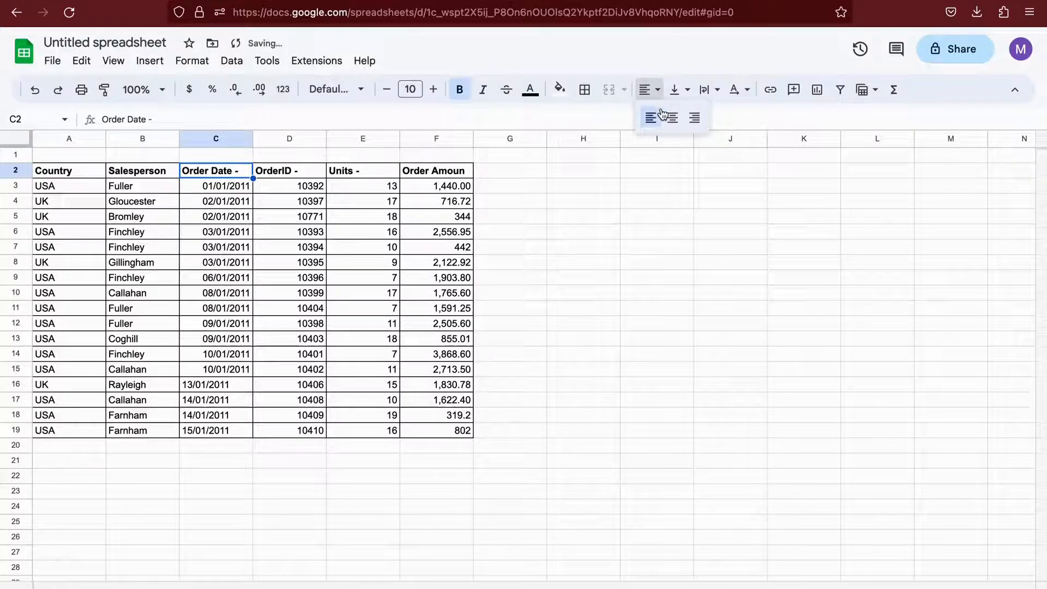
{"action": "left_click", "coordinate": [668, 118]}
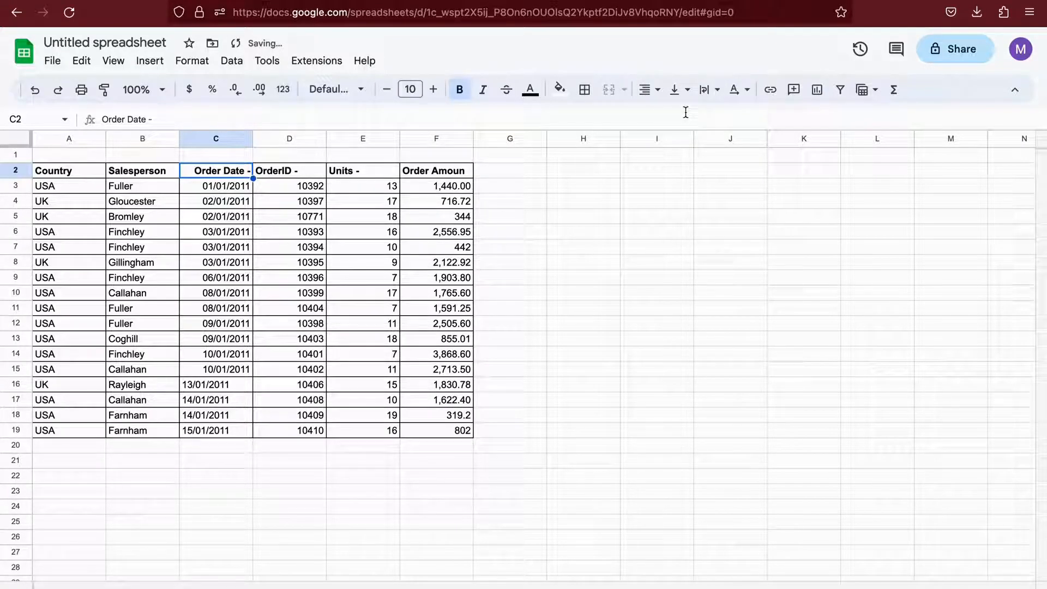
{"action": "left_click", "coordinate": [216, 139]}
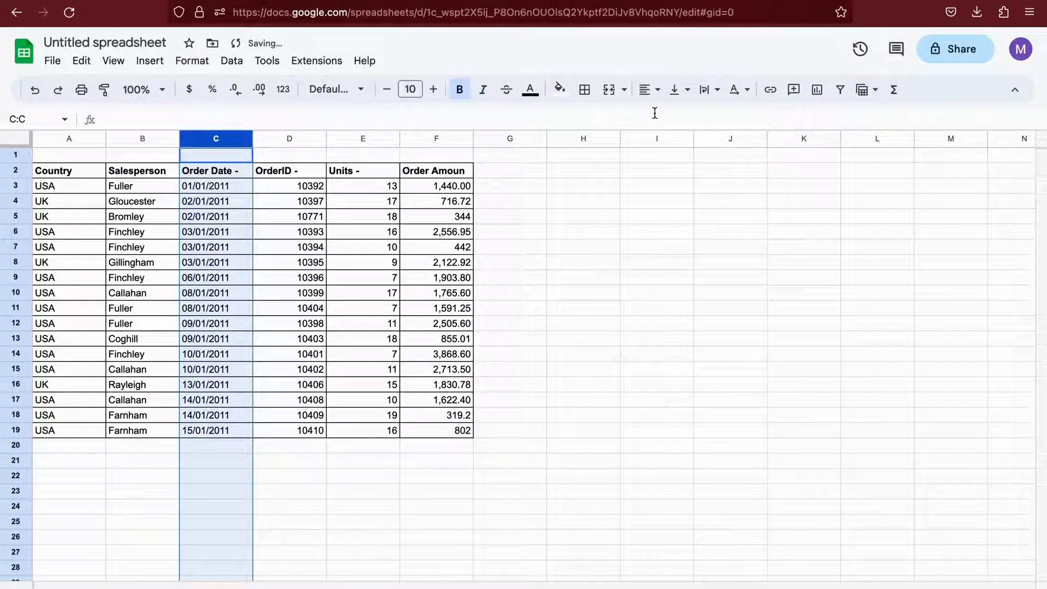
{"action": "left_click", "coordinate": [645, 89]}
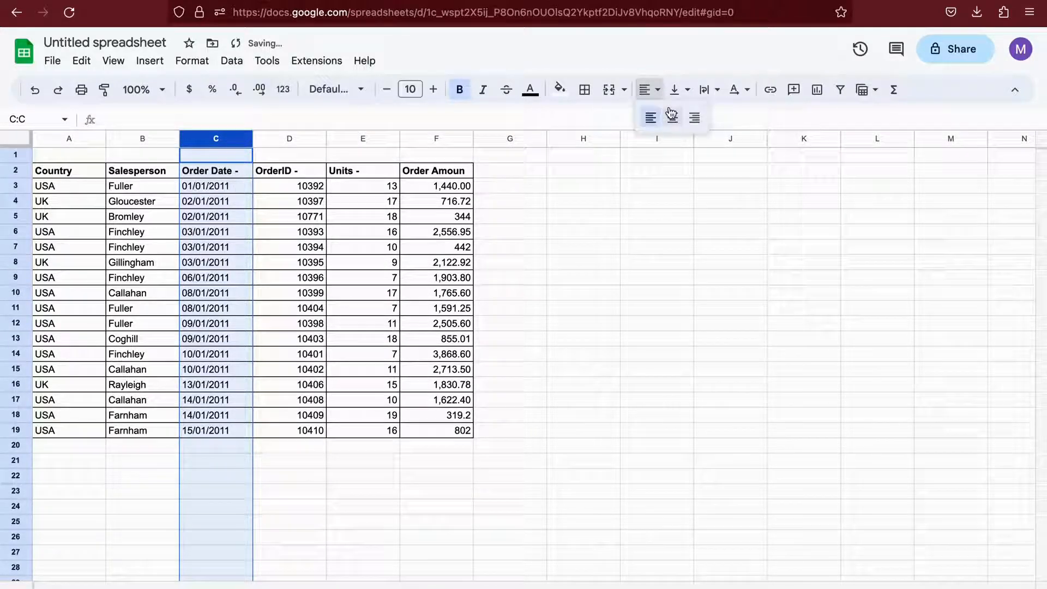
{"action": "left_click", "coordinate": [672, 117]}
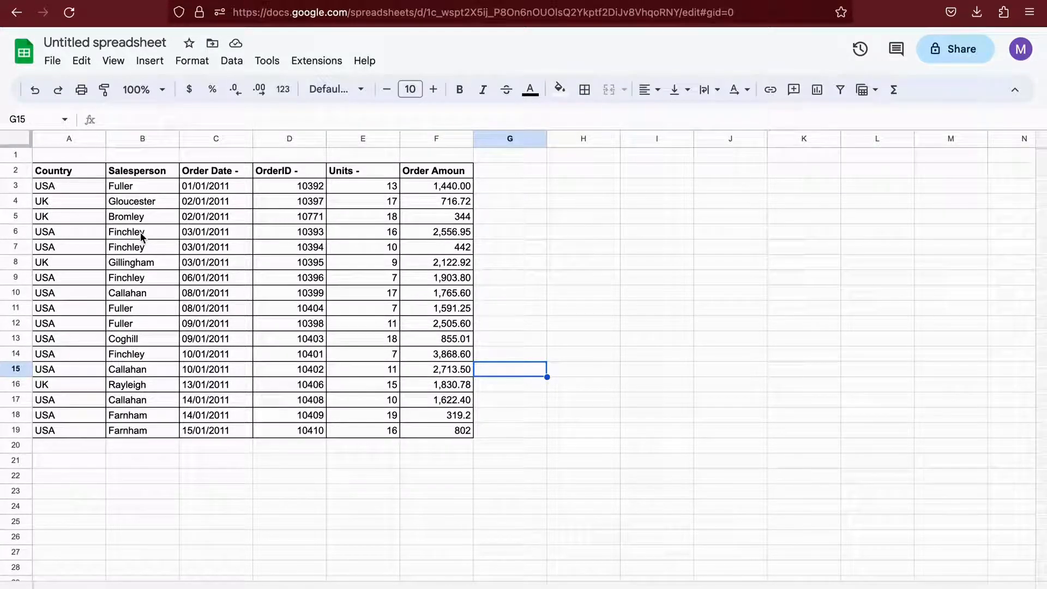
{"action": "mouse_move", "coordinate": [144, 218]}
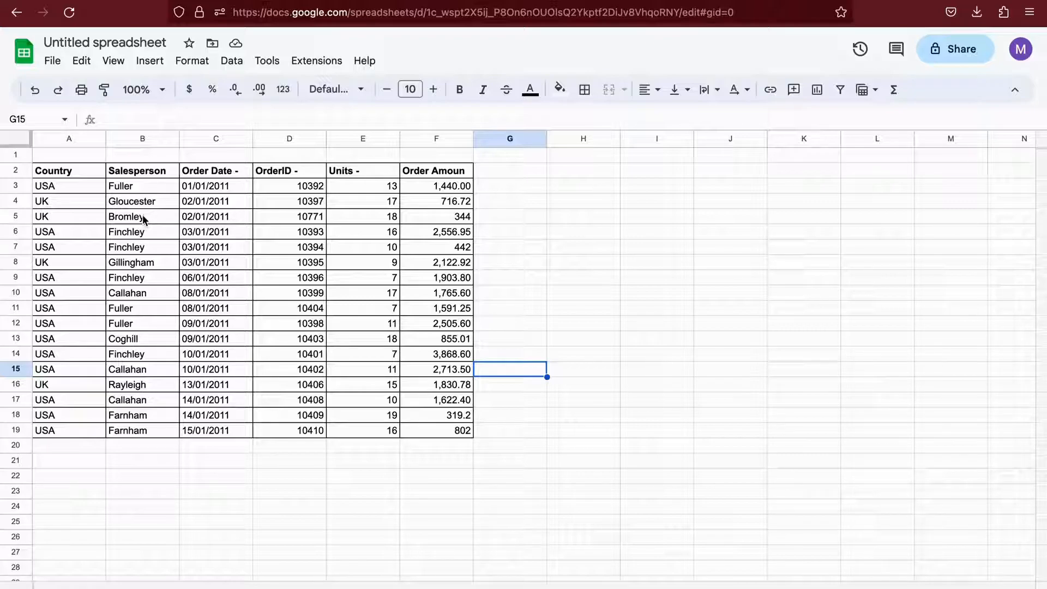
Select the whole header row starting from the Country cell.
{"action": "left_click", "coordinate": [52, 170]}
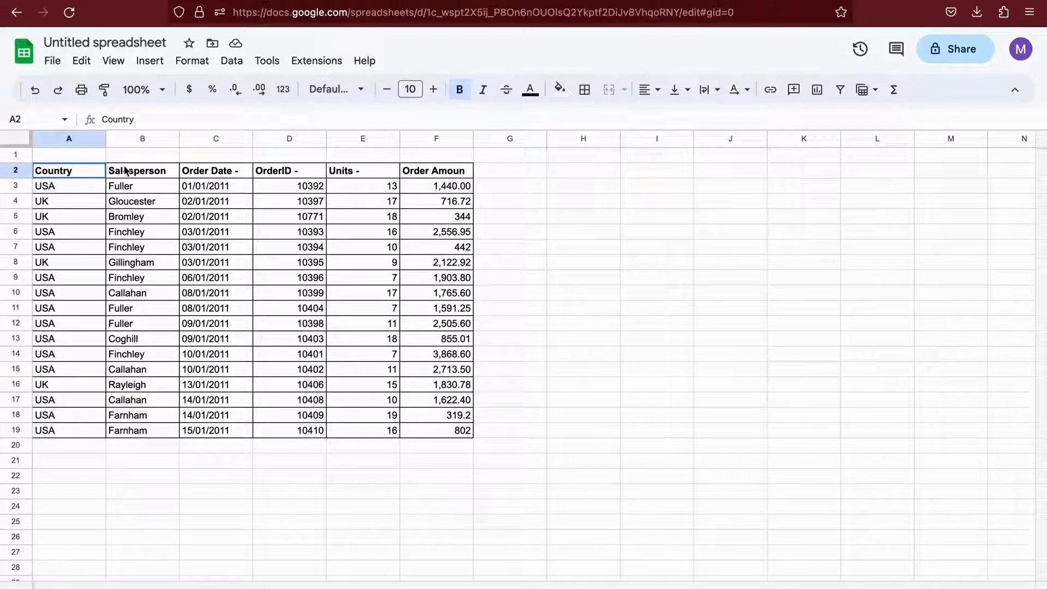
{"action": "left_click", "coordinate": [13, 170]}
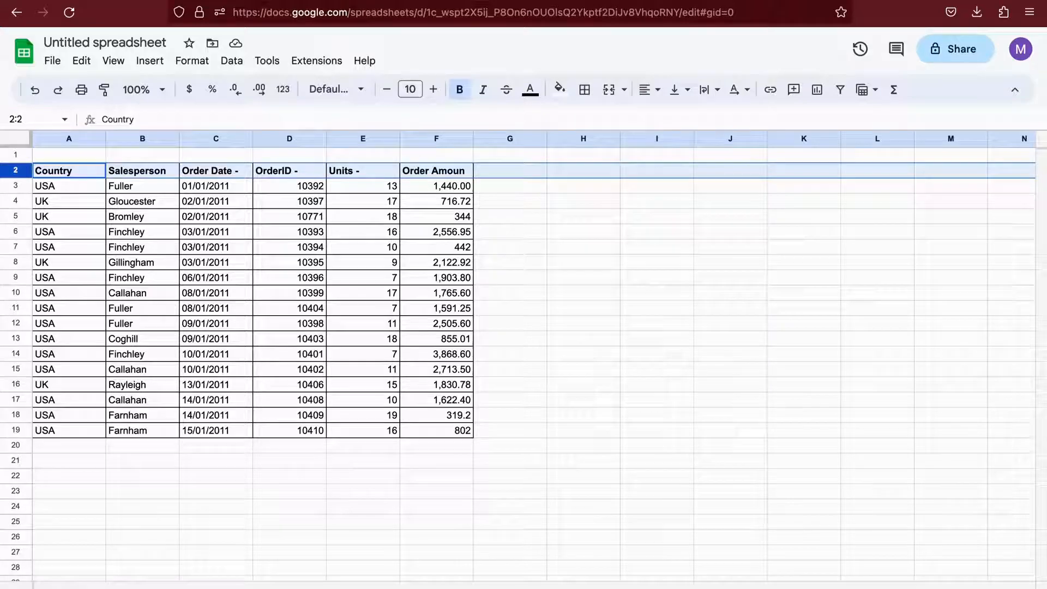
{"action": "left_click", "coordinate": [657, 231]}
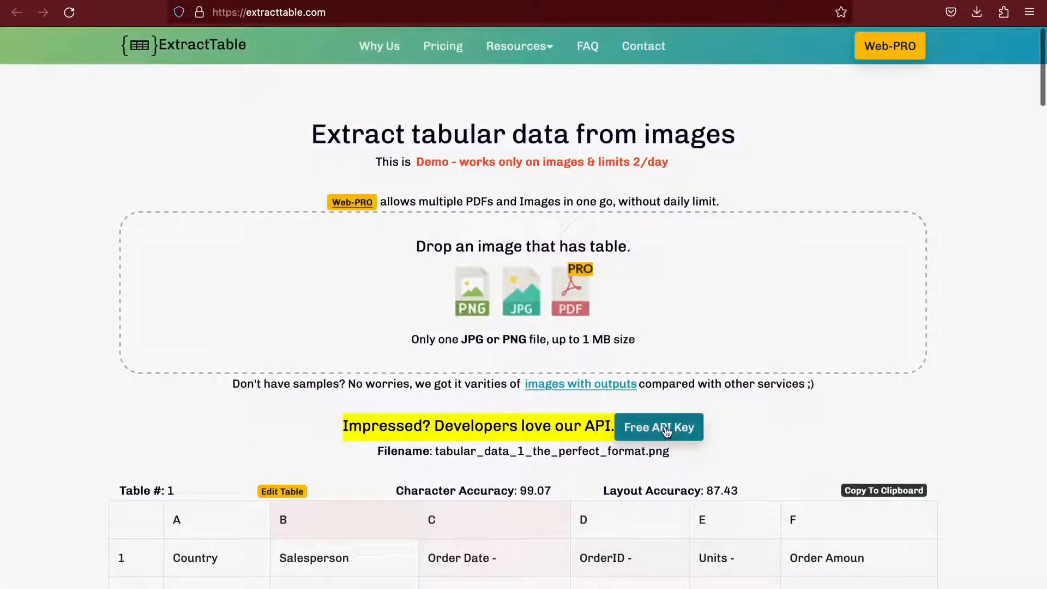
Open ExtractTable's Pricing page and scroll through the credit packages and plan features.
{"action": "left_click", "coordinate": [659, 428]}
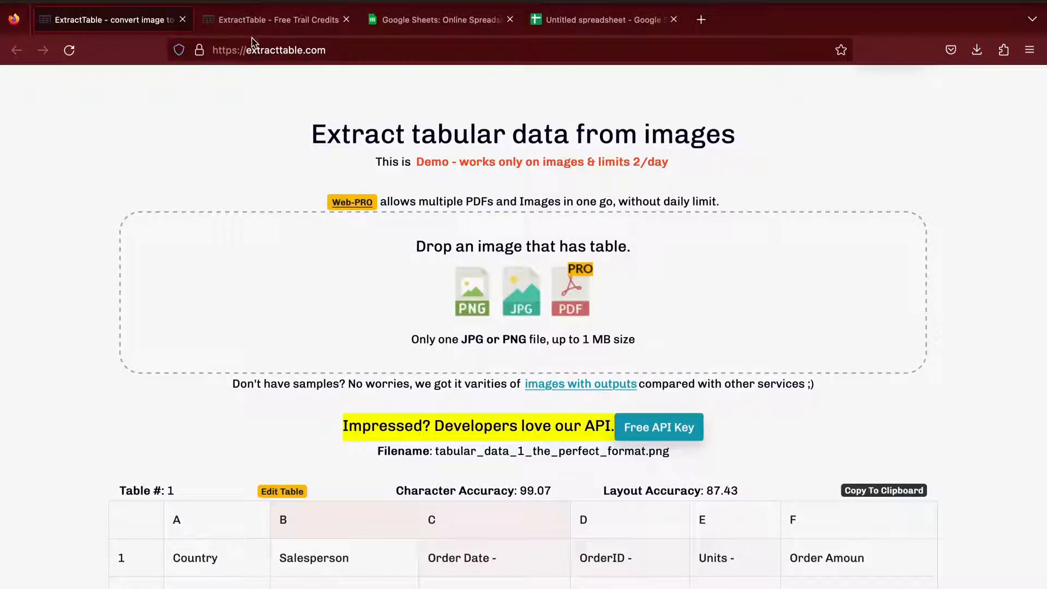
{"action": "left_click", "coordinate": [659, 427]}
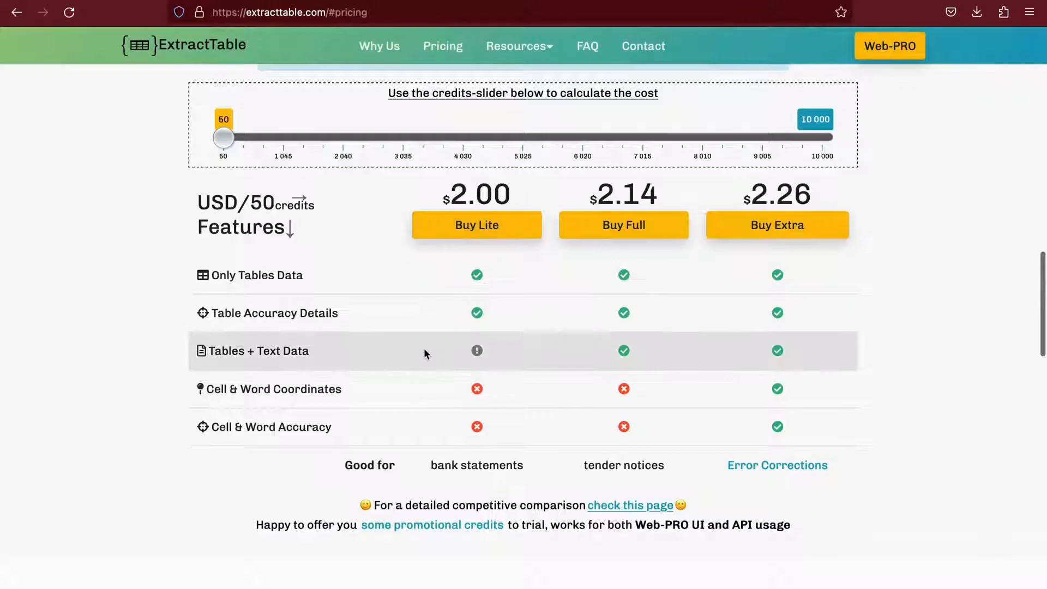
{"action": "mouse_move", "coordinate": [416, 492]}
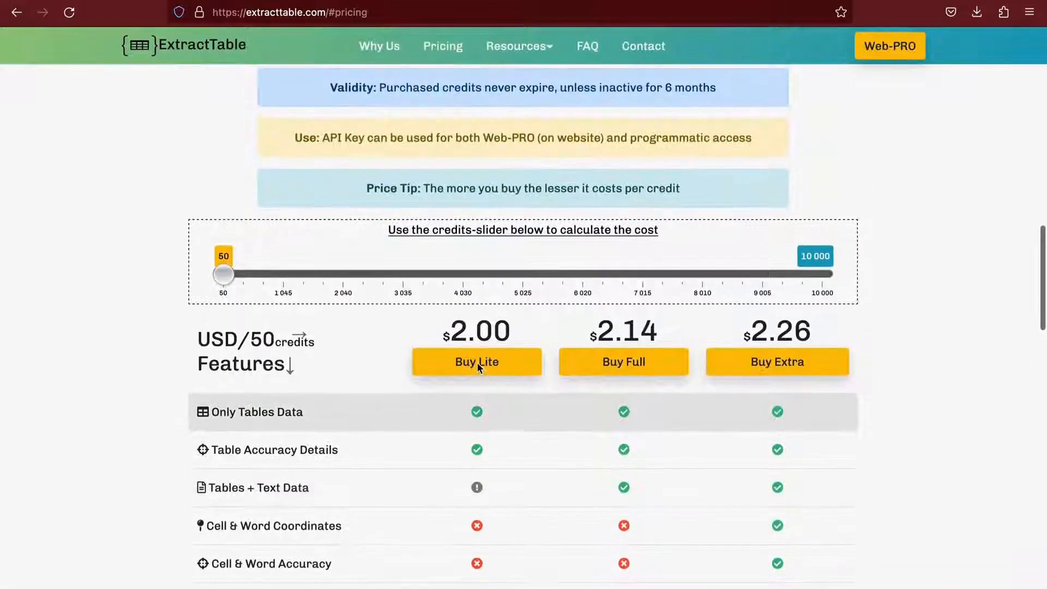
{"action": "scroll", "scroll_direction": "down", "scroll_amount": 3}
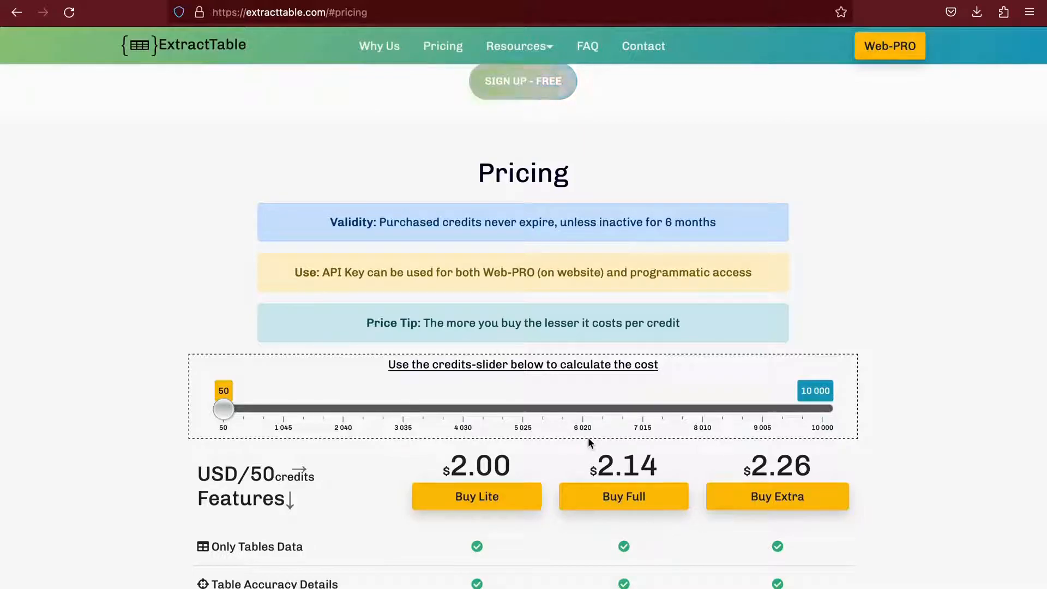
{"action": "scroll", "scroll_direction": "down", "scroll_amount": 3}
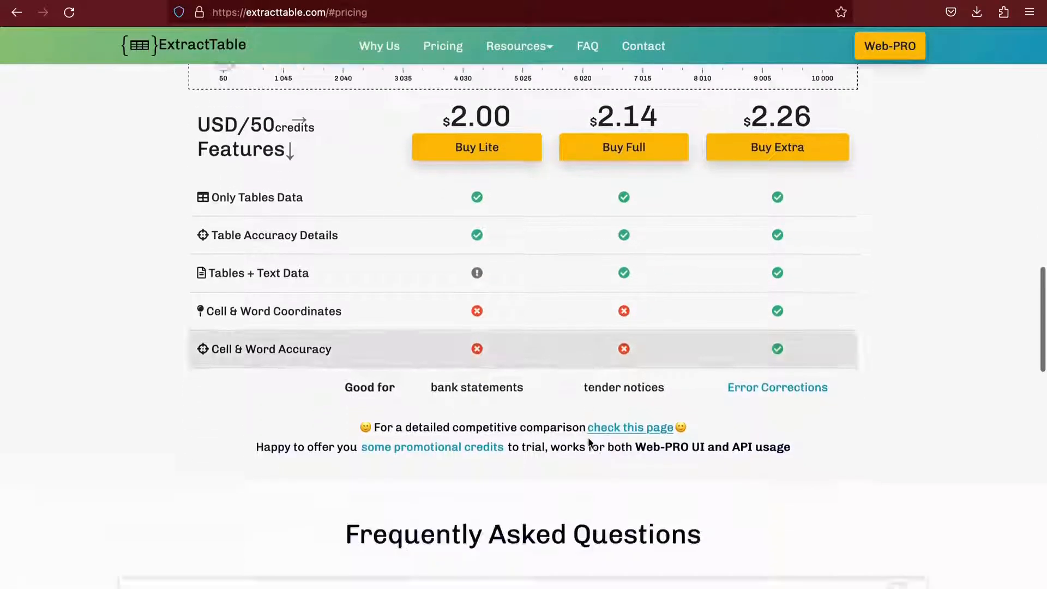
{"action": "scroll", "scroll_direction": "down", "scroll_amount": 3}
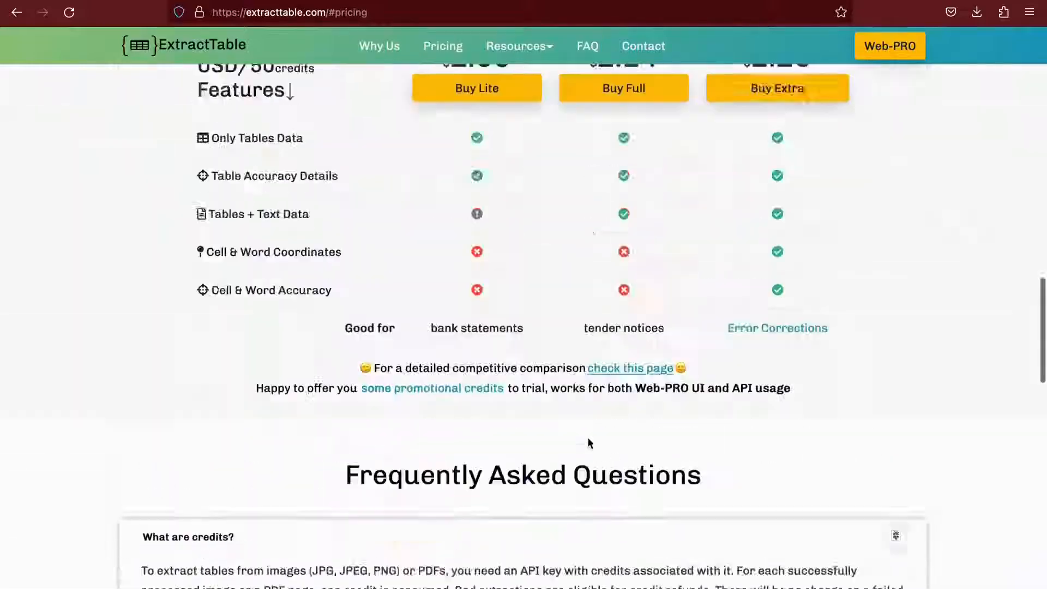